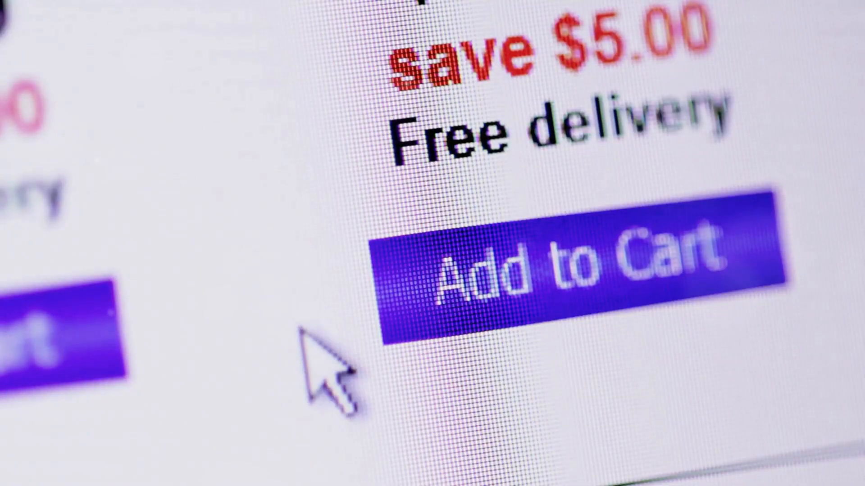
Step: Add the $5.00-off free-delivery item to the cart, check out the $54.97 total, and enter 2366 as the card number's first block
click(579, 260)
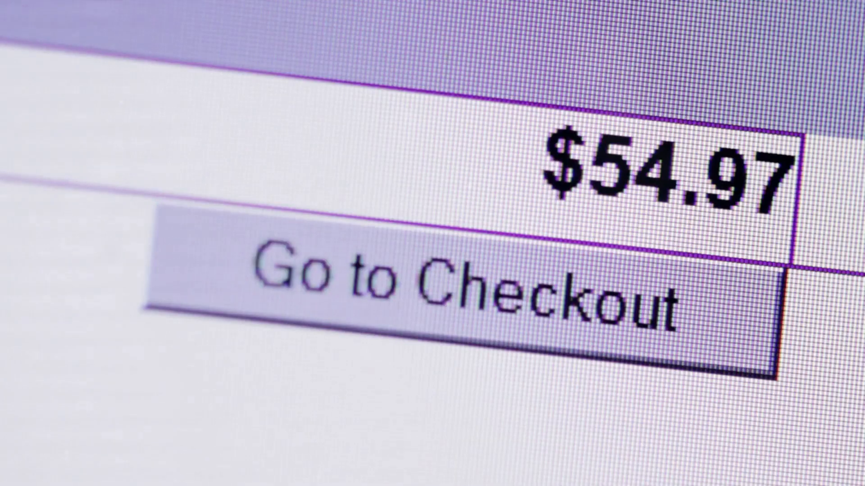
click(441, 281)
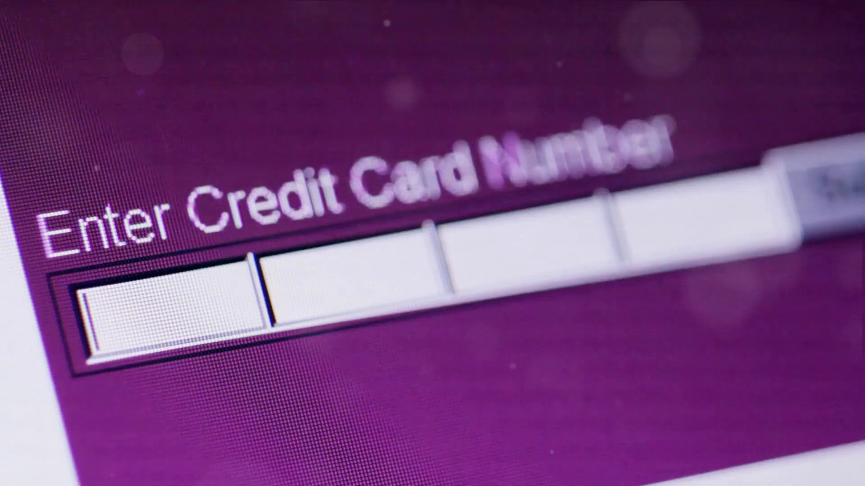
text(2366)
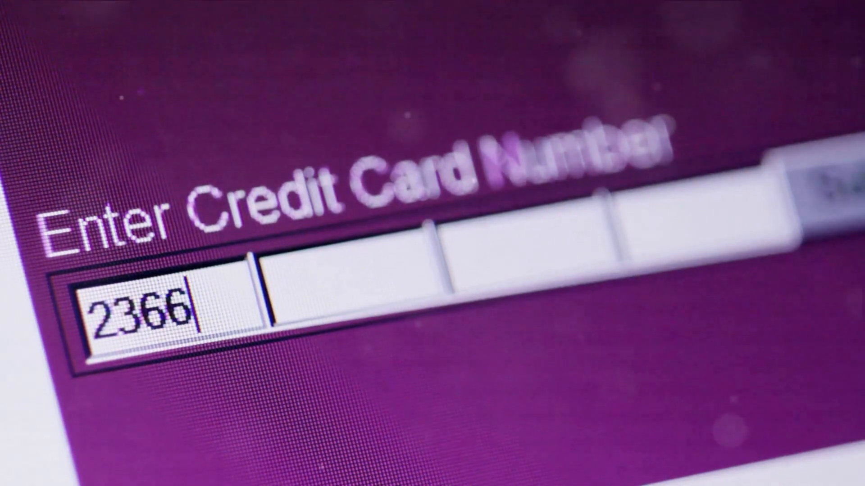